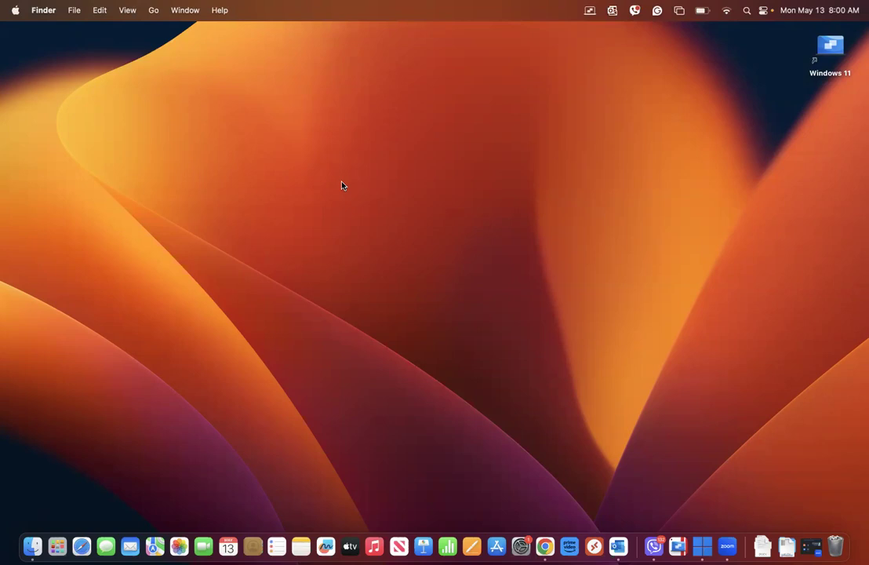
mouse_move(328, 207)
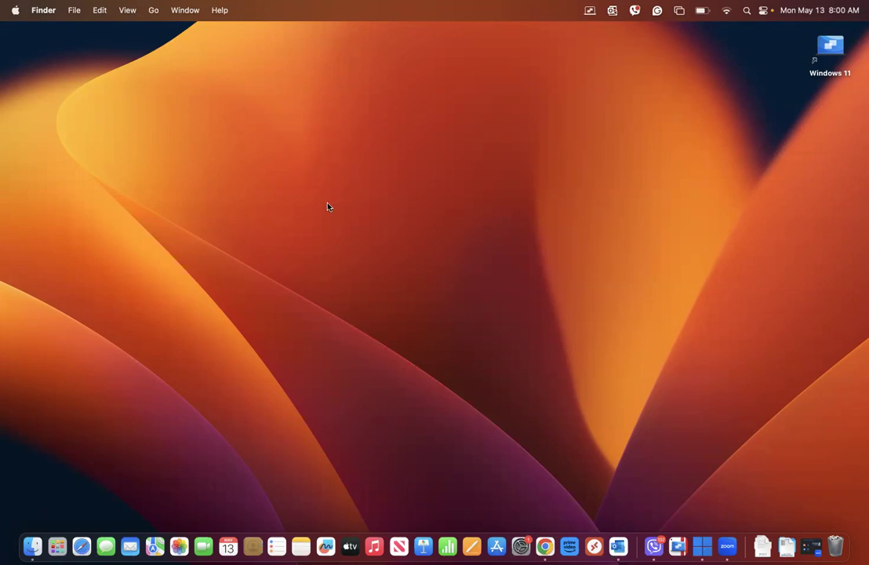
mouse_move(182, 354)
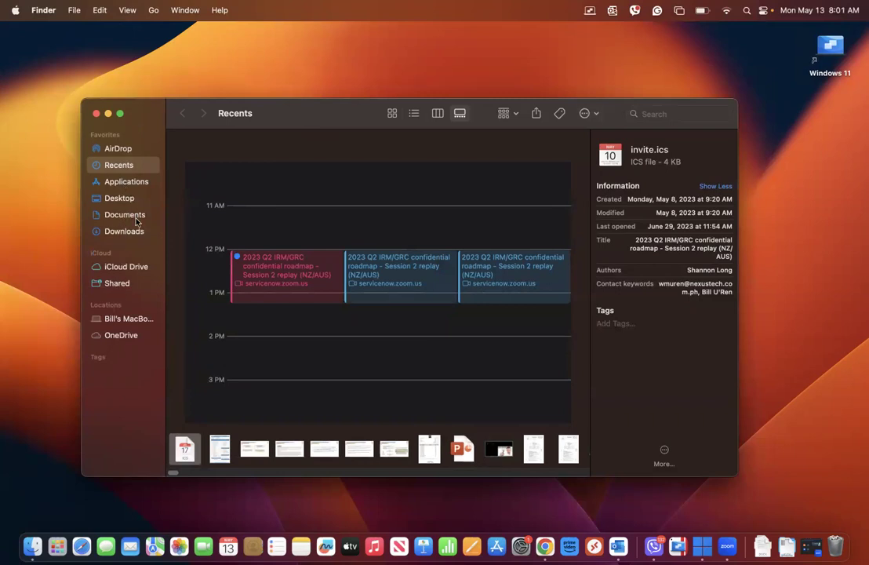
mouse_move(124, 169)
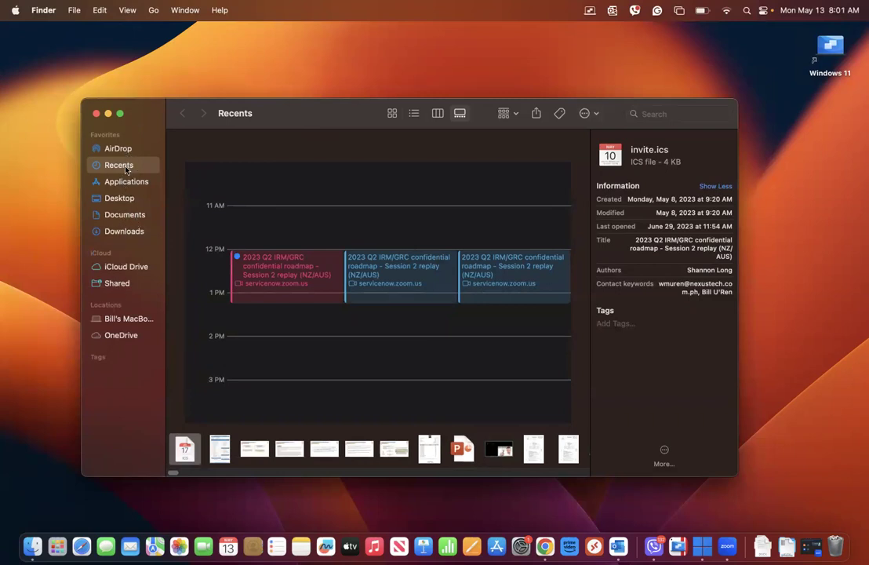
Step: Show the Applications folder with toolbar icons labelled as Icon and Text
left_click(126, 182)
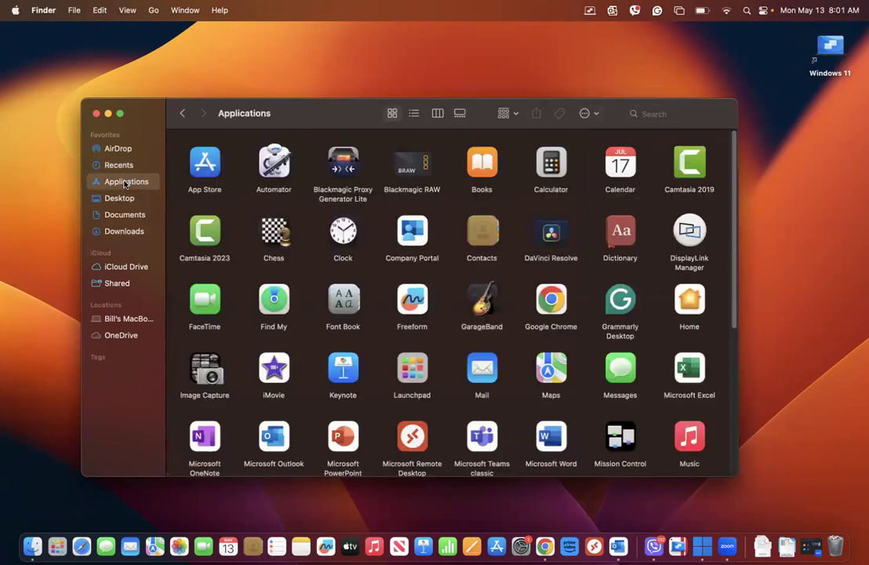
mouse_move(141, 317)
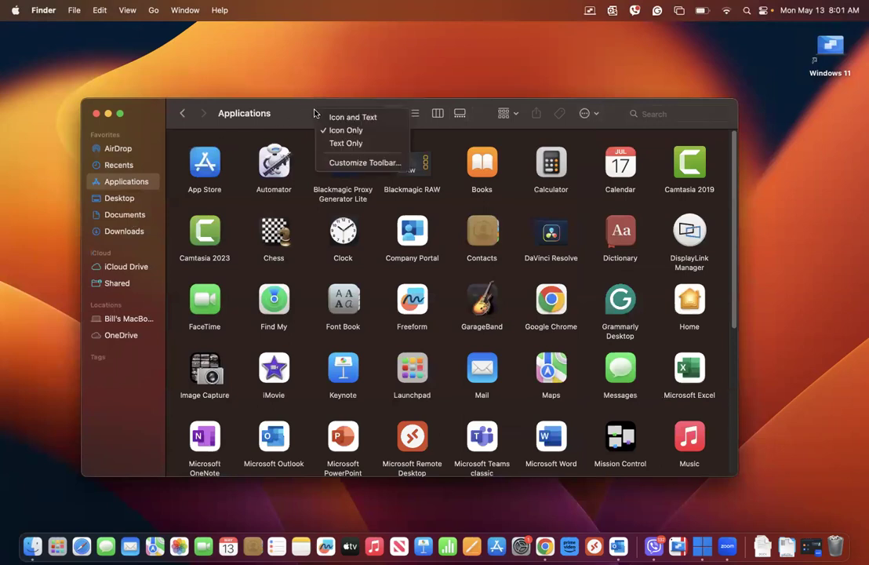
left_click(351, 116)
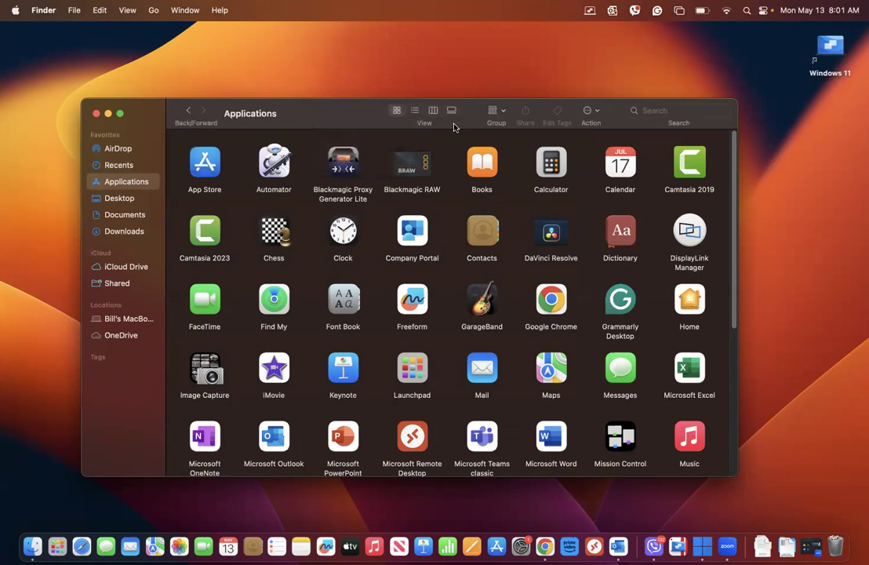
mouse_move(454, 126)
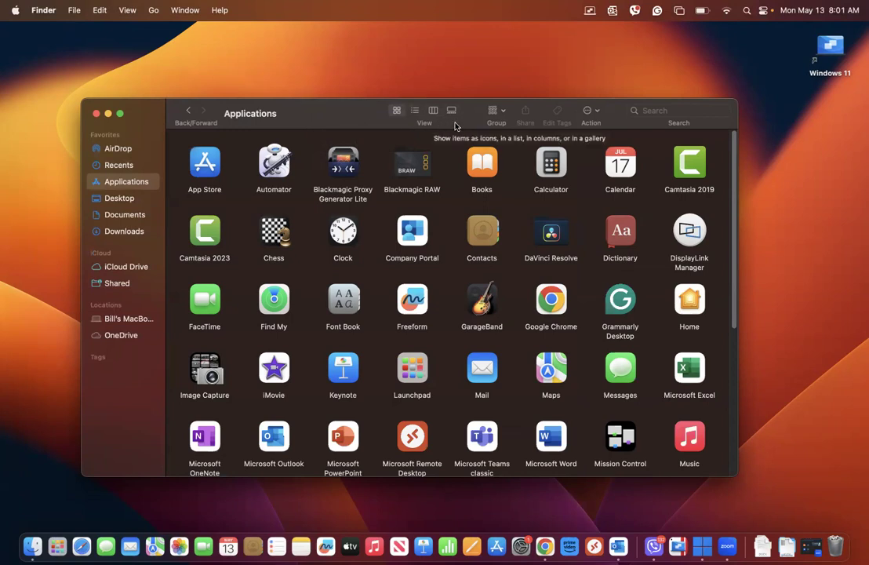
mouse_move(431, 124)
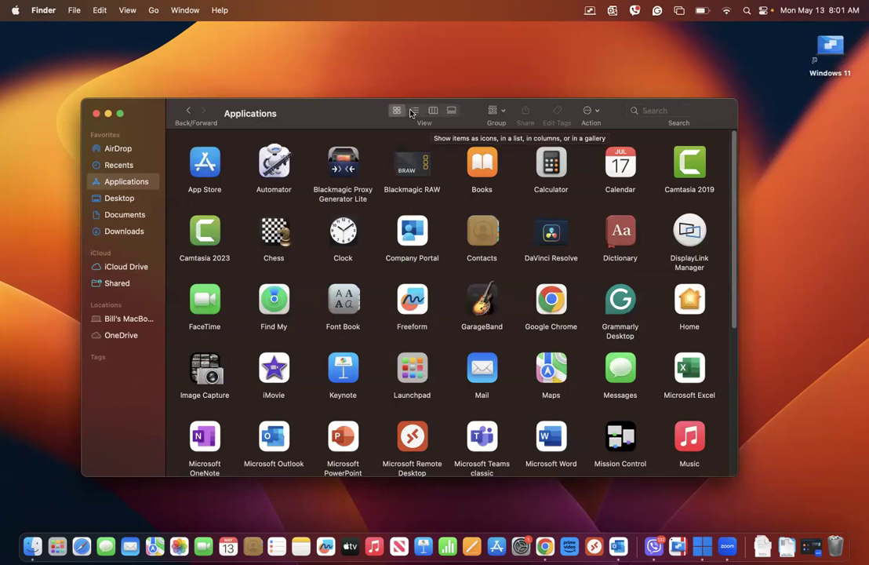
Step: Switch Applications between column and gallery views, then select Camtasia 2023 in columns to see its details
left_click(433, 110)
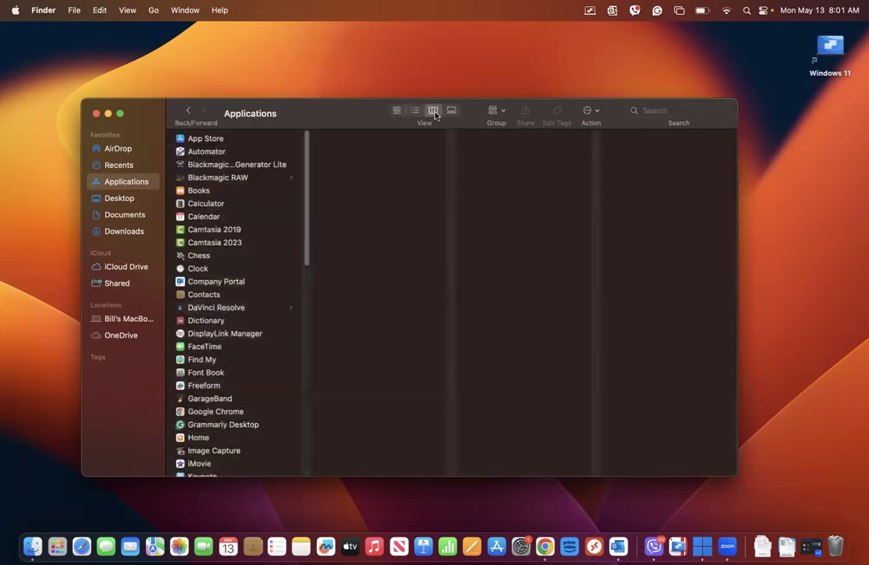
left_click(452, 109)
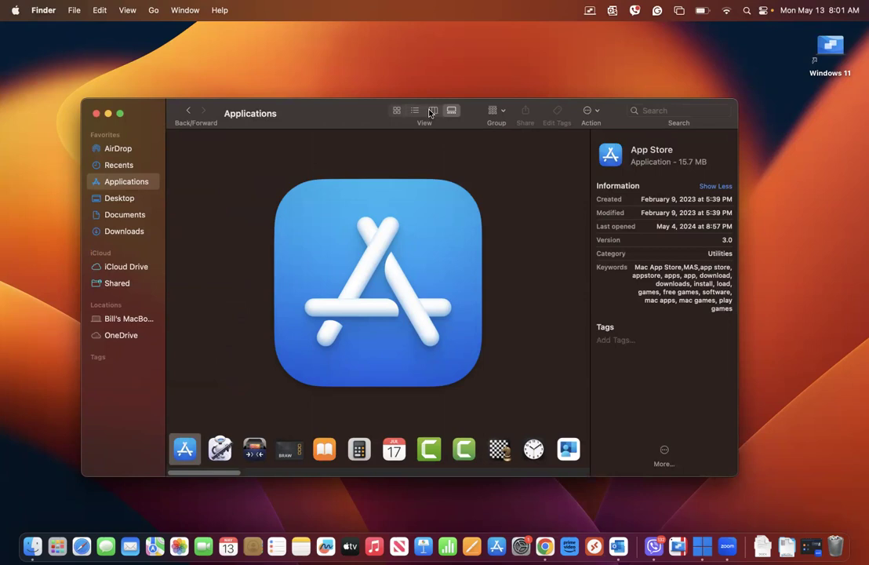
left_click(433, 110)
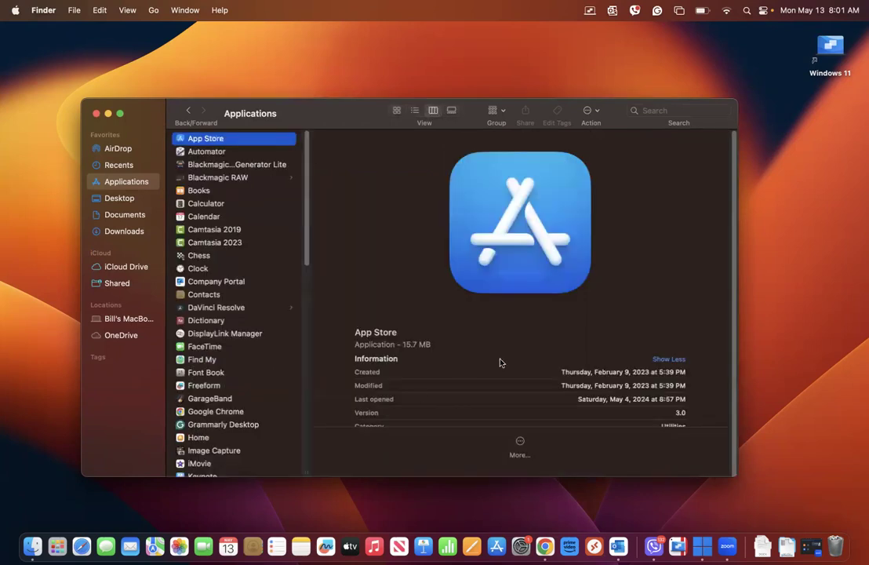
mouse_move(219, 220)
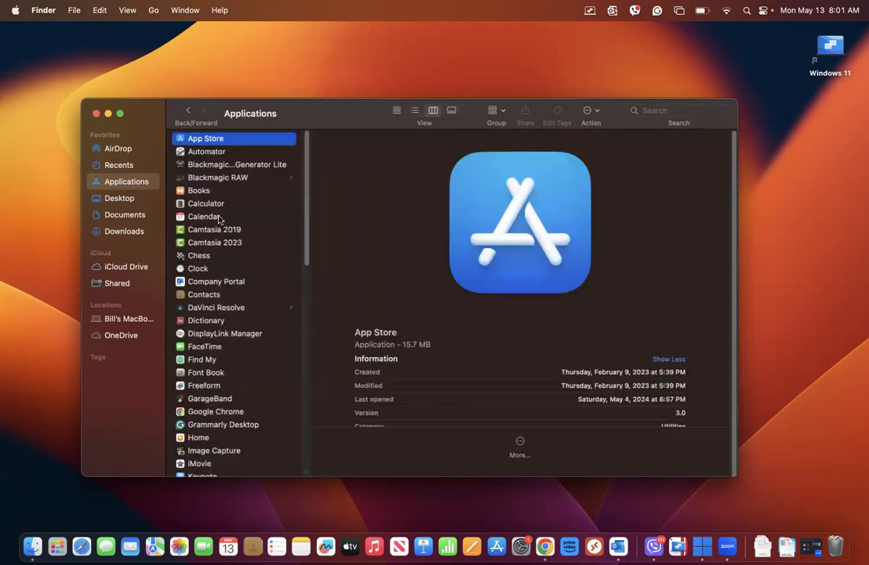
left_click(214, 241)
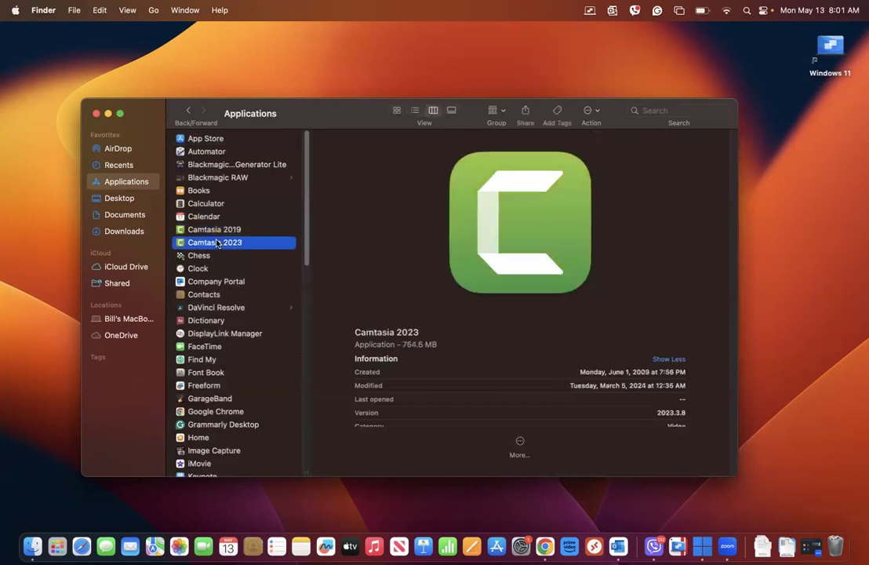
left_click(124, 231)
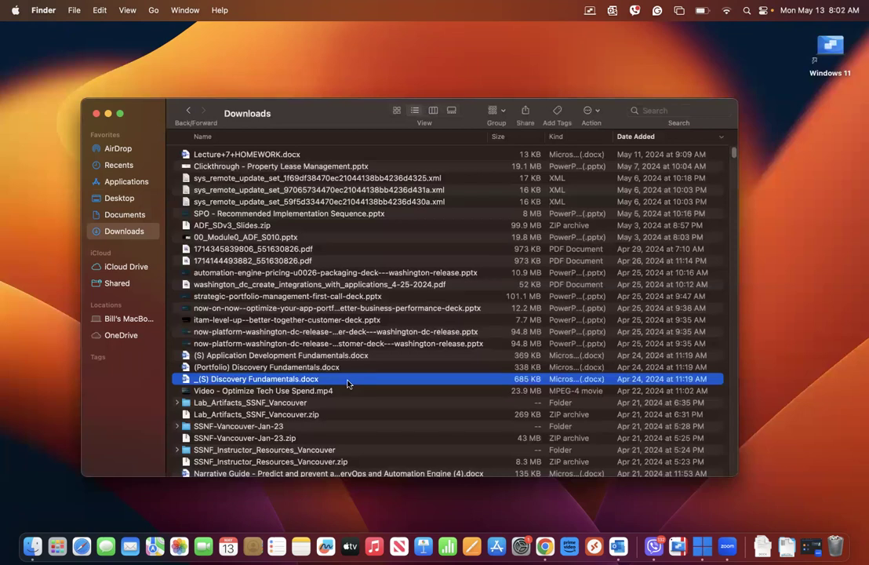
Step: Quick Look the Discovery Fundamentals document from the Downloads list and dismiss it
key("space")
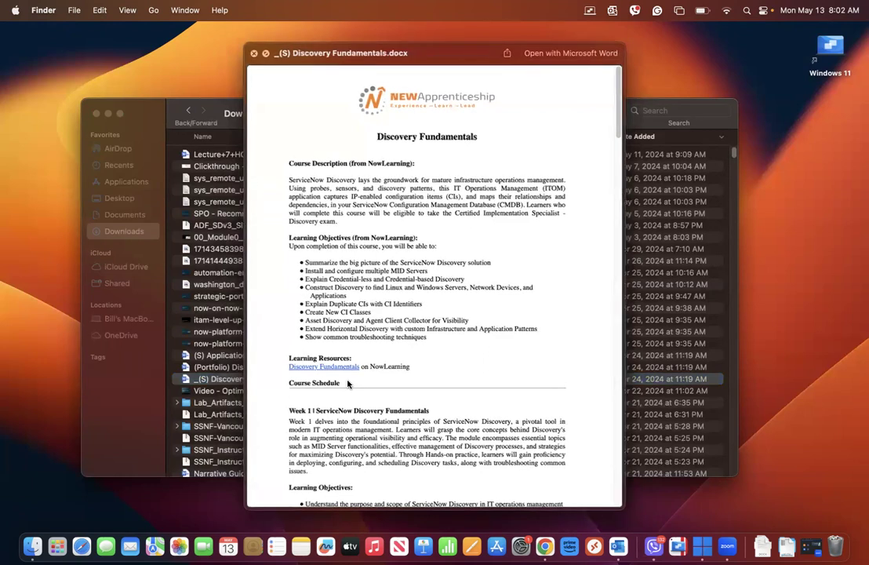
left_click(255, 54)
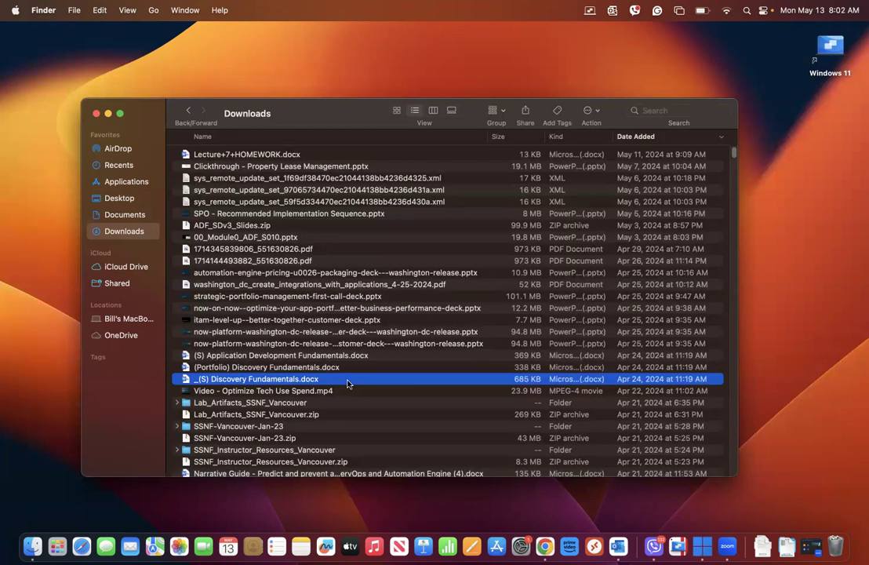
mouse_move(377, 257)
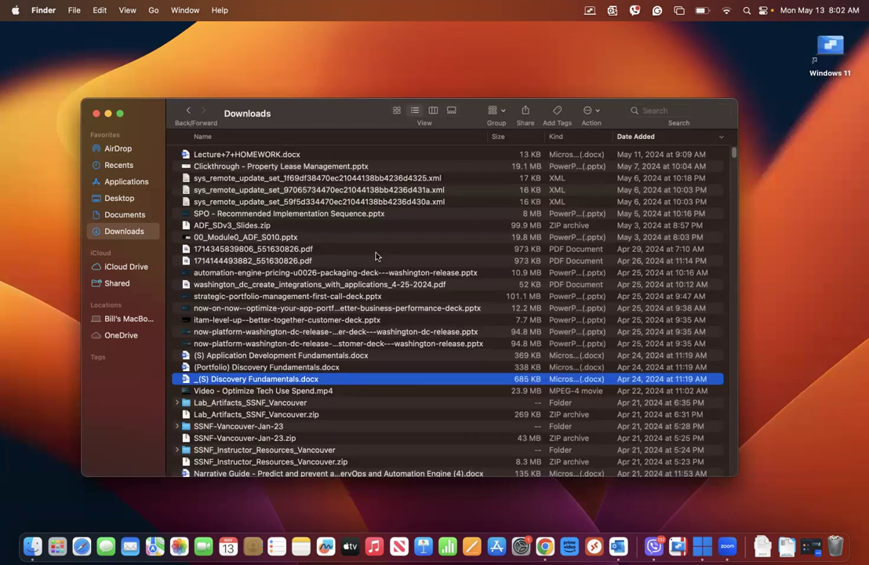
mouse_move(319, 113)
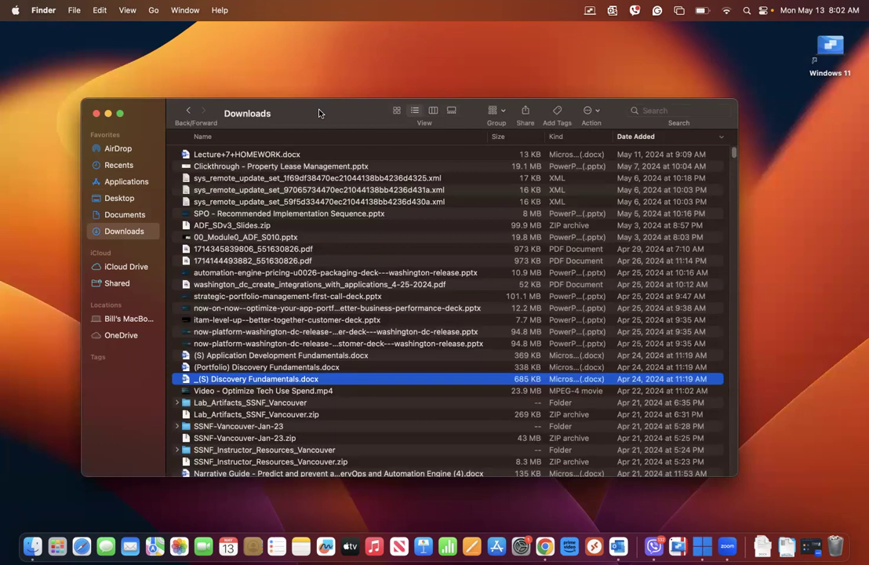
mouse_move(133, 35)
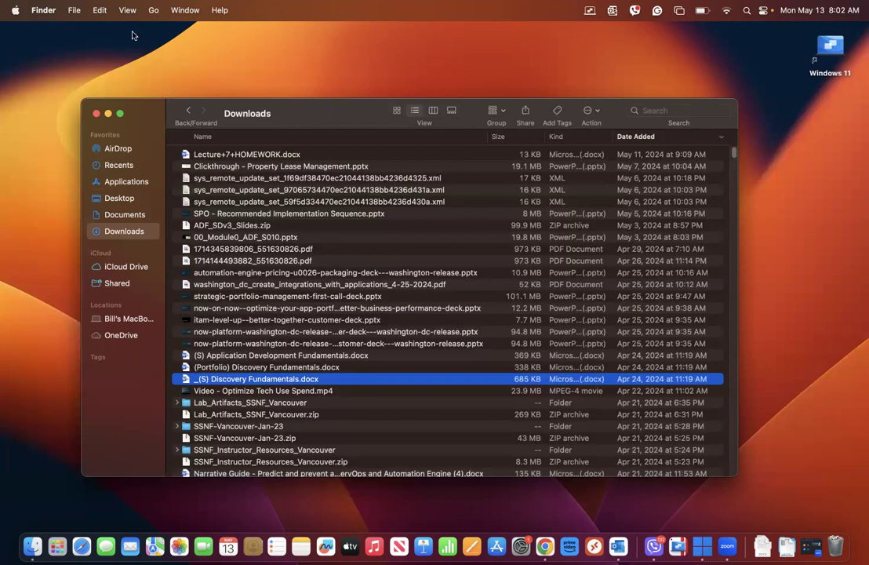
Step: Show the preview pane with the Discovery Fundamentals thumbnail and details beside the list
left_click(127, 10)
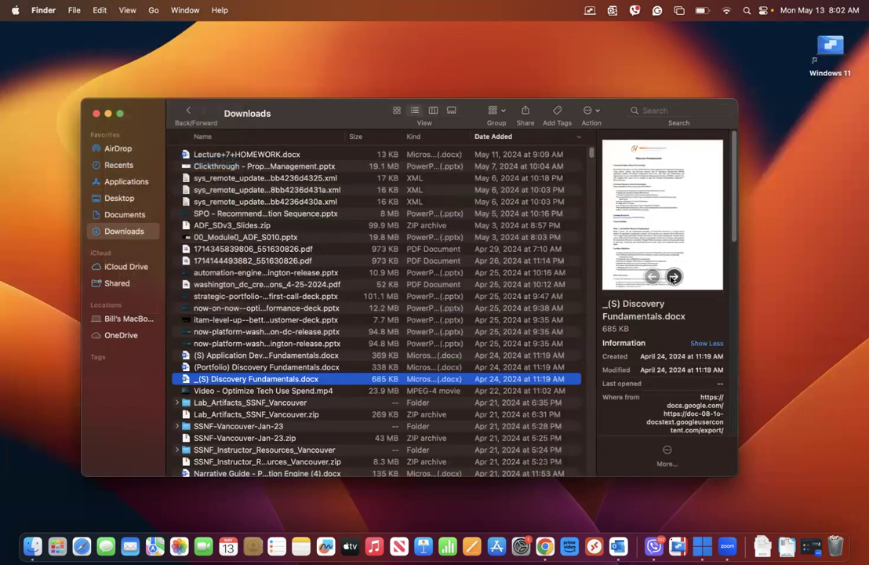
left_click(673, 276)
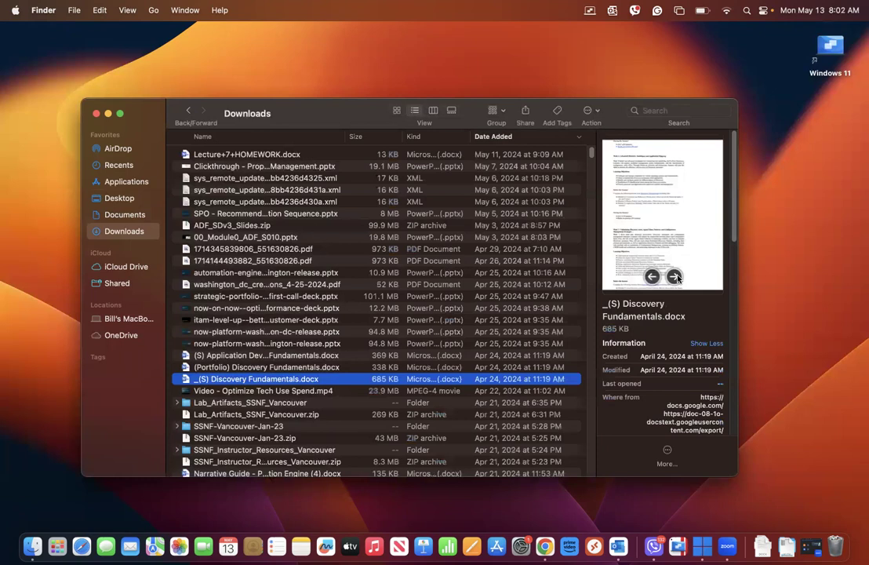
left_click(675, 276)
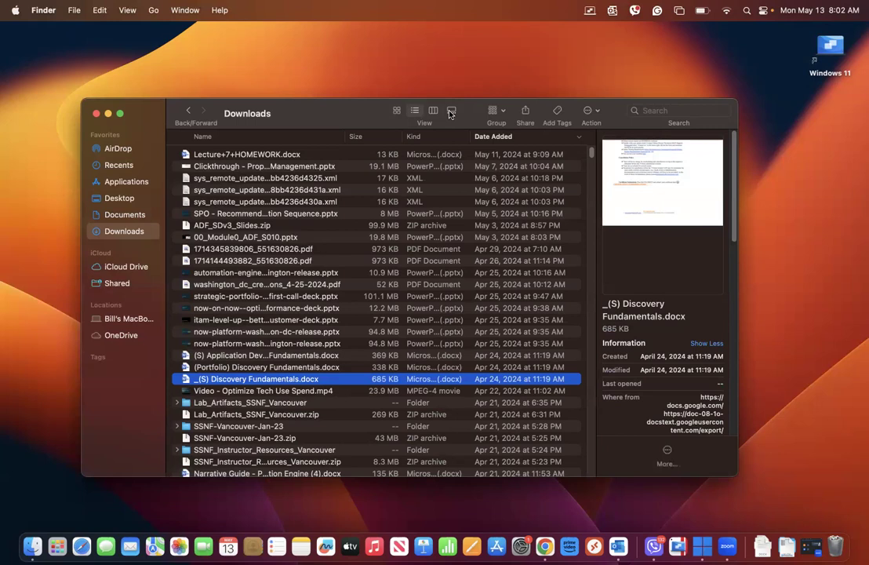
Step: Show Downloads as a gallery and preview the Digital Transformation CAPEX glossary PDF large
left_click(452, 110)
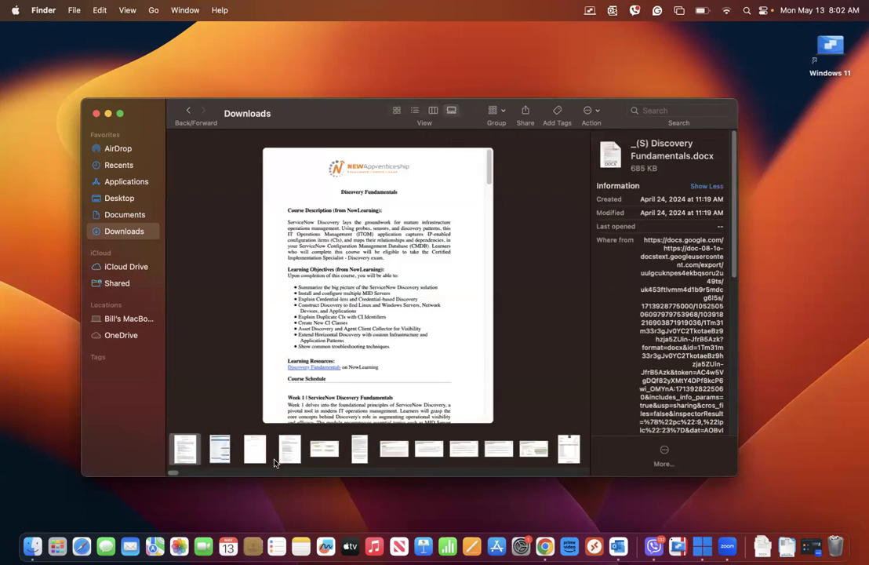
left_click(219, 449)
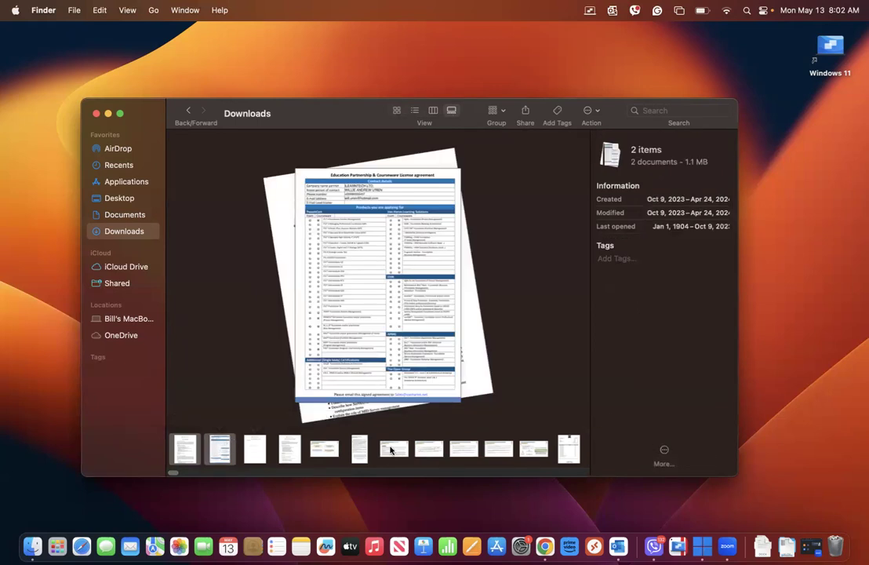
left_click(394, 449)
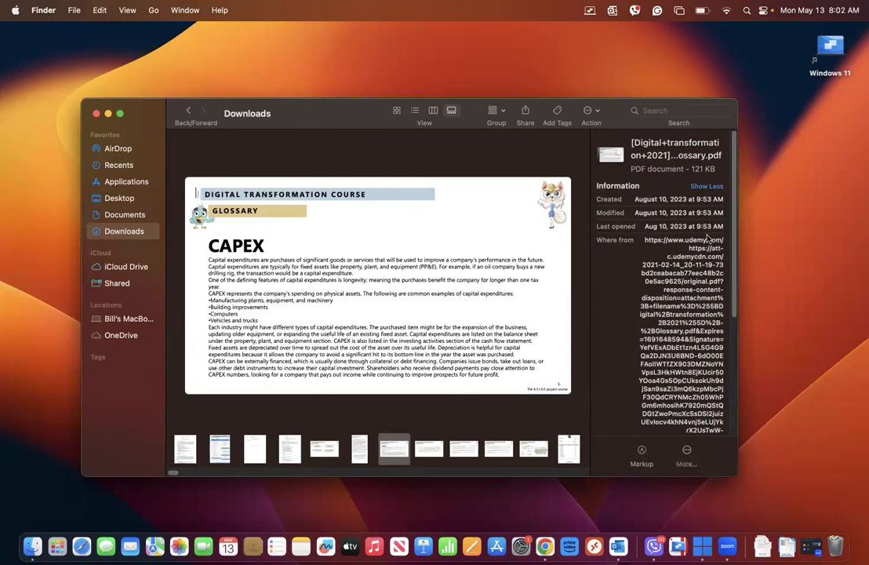
mouse_move(644, 171)
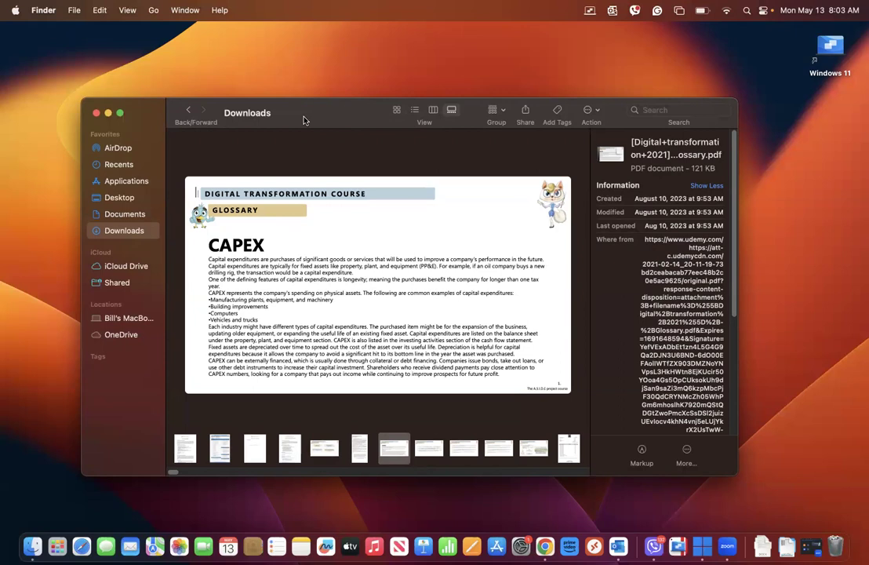
mouse_move(546, 41)
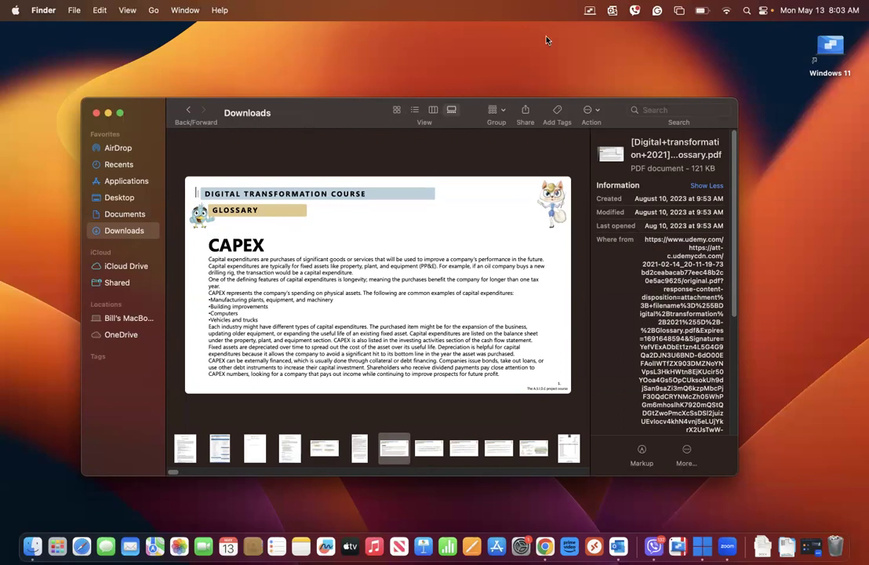
mouse_move(710, 38)
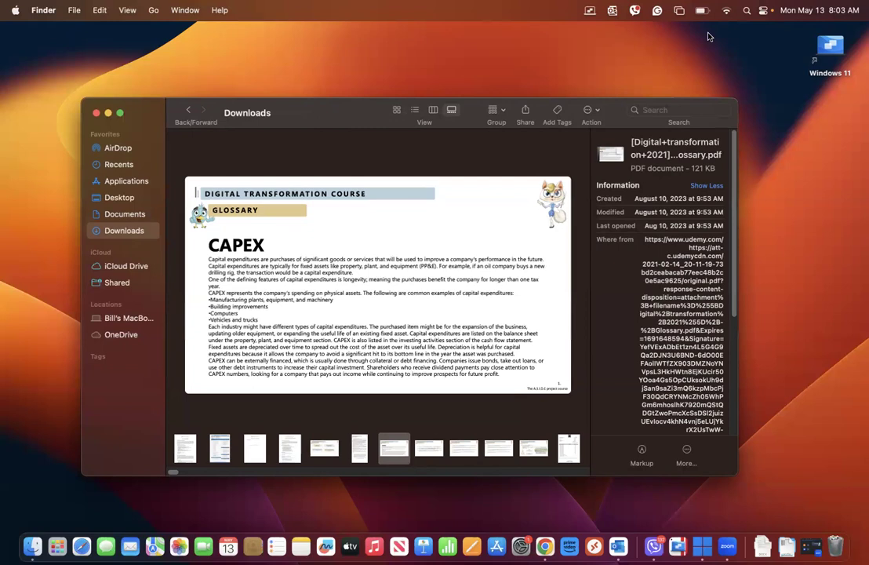